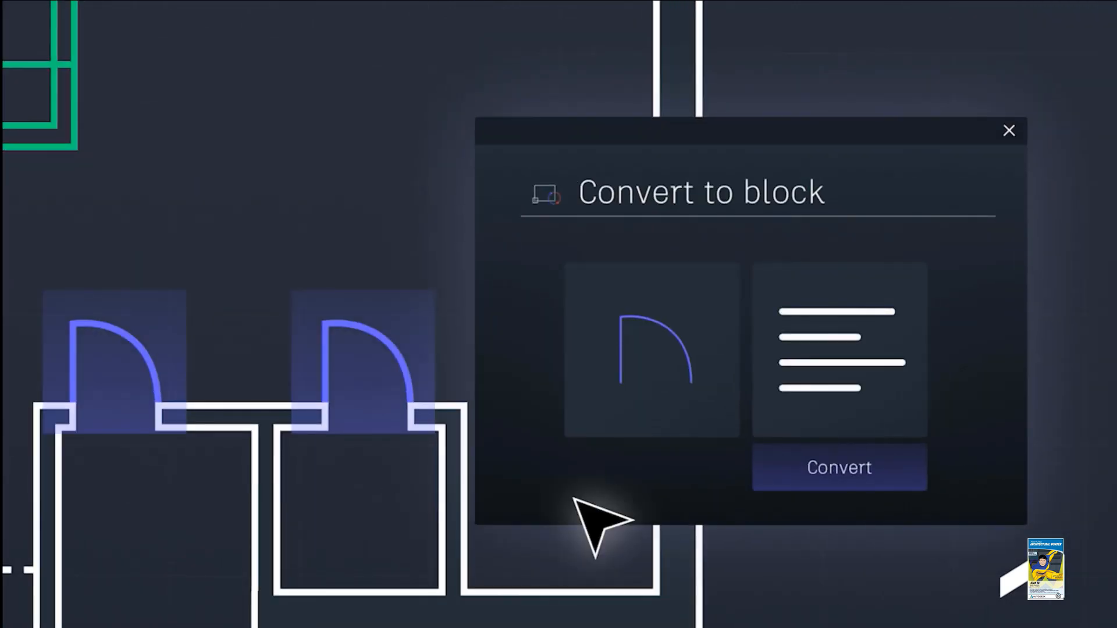
Advance to the Smart Blocks Search and Convert slide showing the full floor plan
{"action": "left_click", "coordinate": [839, 468]}
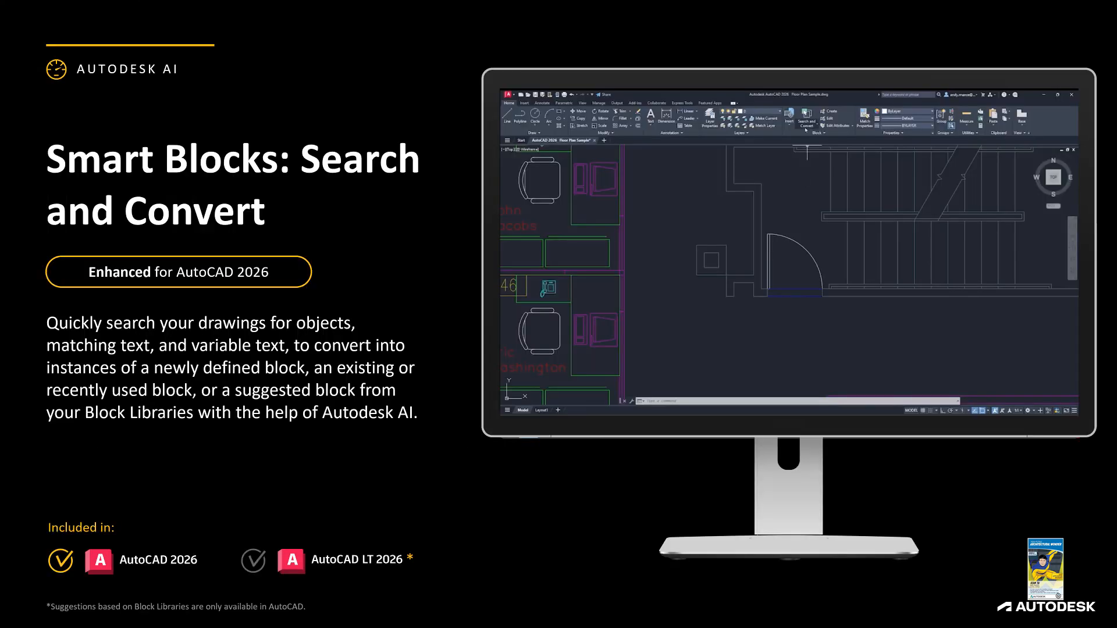
Step past the door-geometry Convert to block dialog to the Detect and Convert Tech Preview slide
{"action": "left_click", "coordinate": [805, 118]}
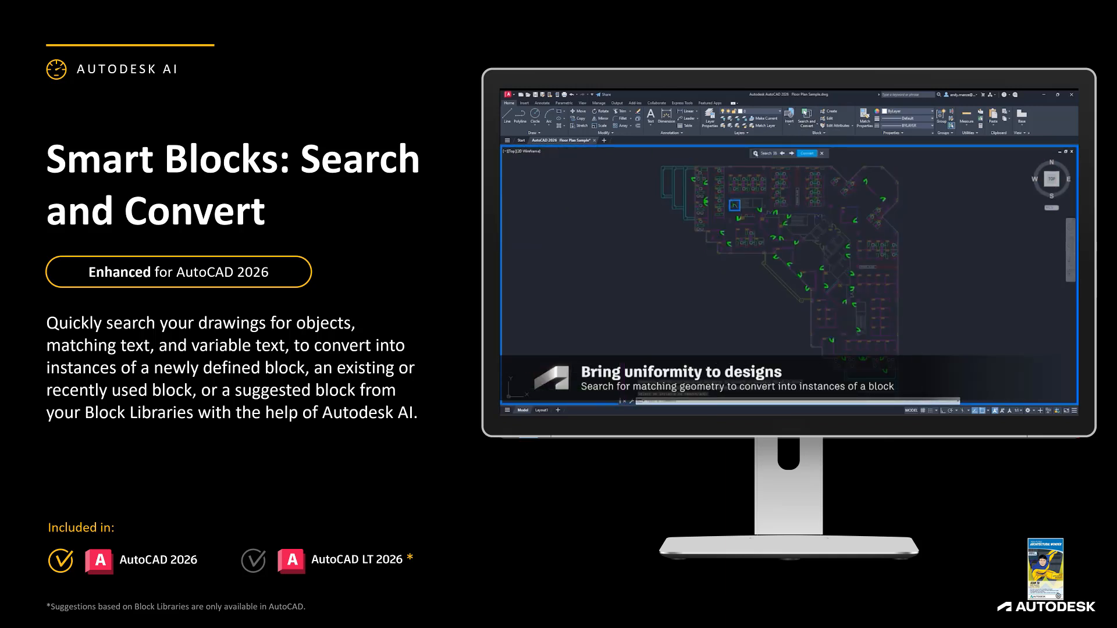
{"action": "left_click", "coordinate": [805, 154]}
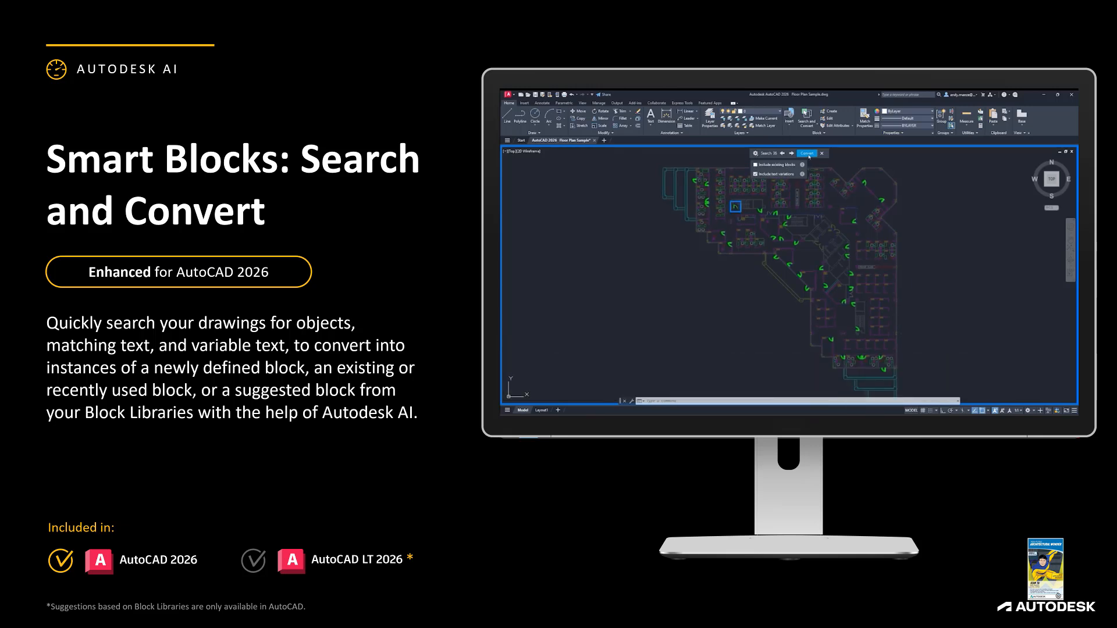
{"action": "left_click", "coordinate": [806, 153]}
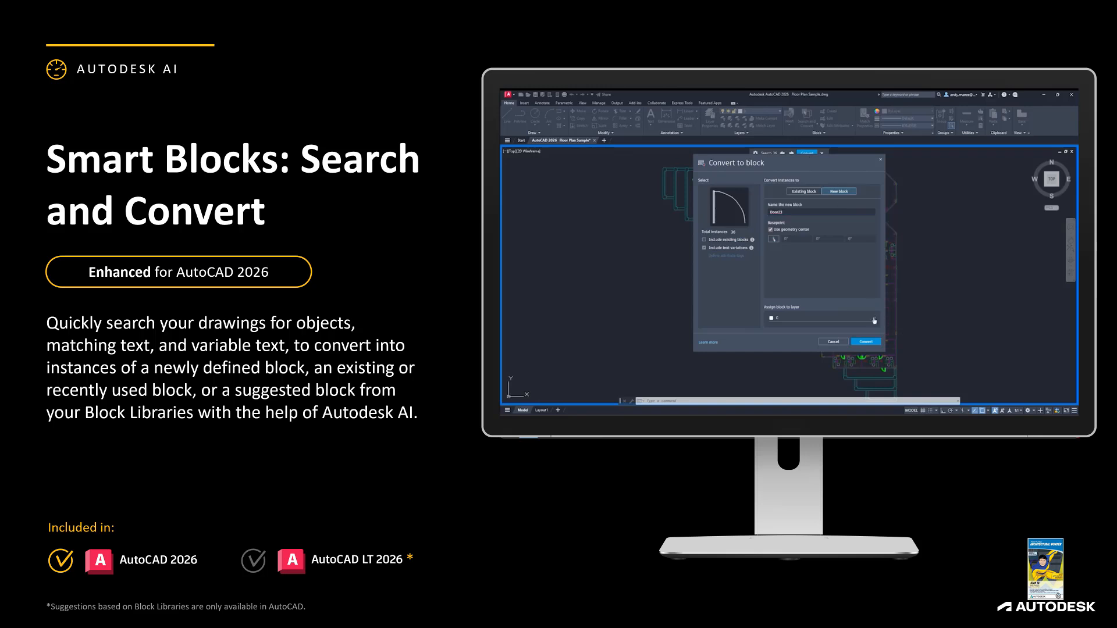
{"action": "left_click", "coordinate": [873, 317]}
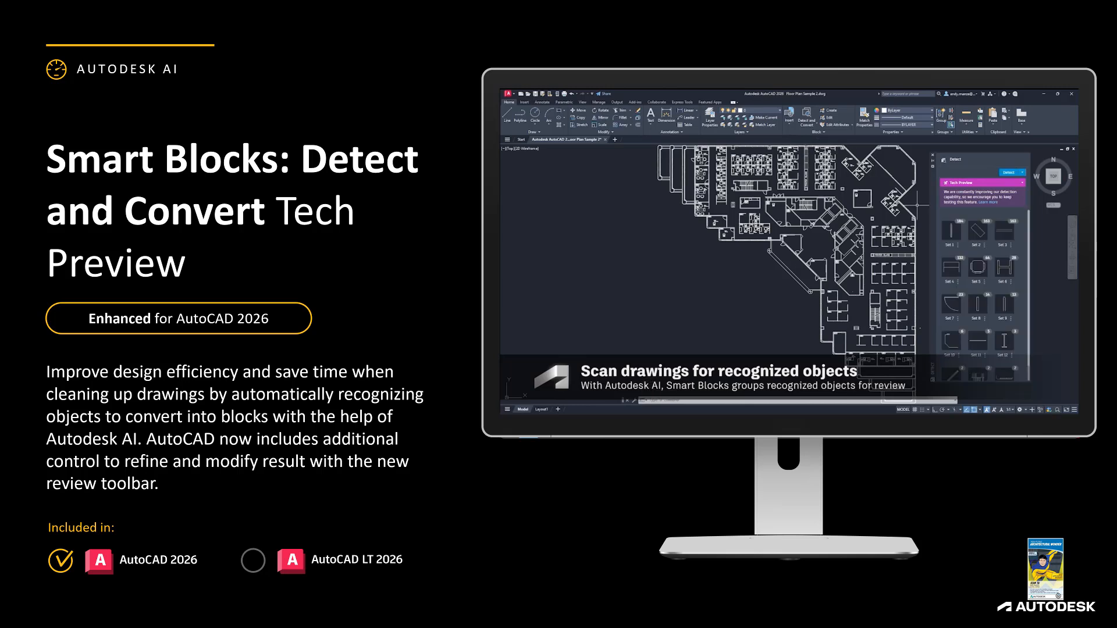
Convert the recognized door swings to a suggested existing block on a layer chosen from the dropdown
{"action": "left_click", "coordinate": [1008, 172]}
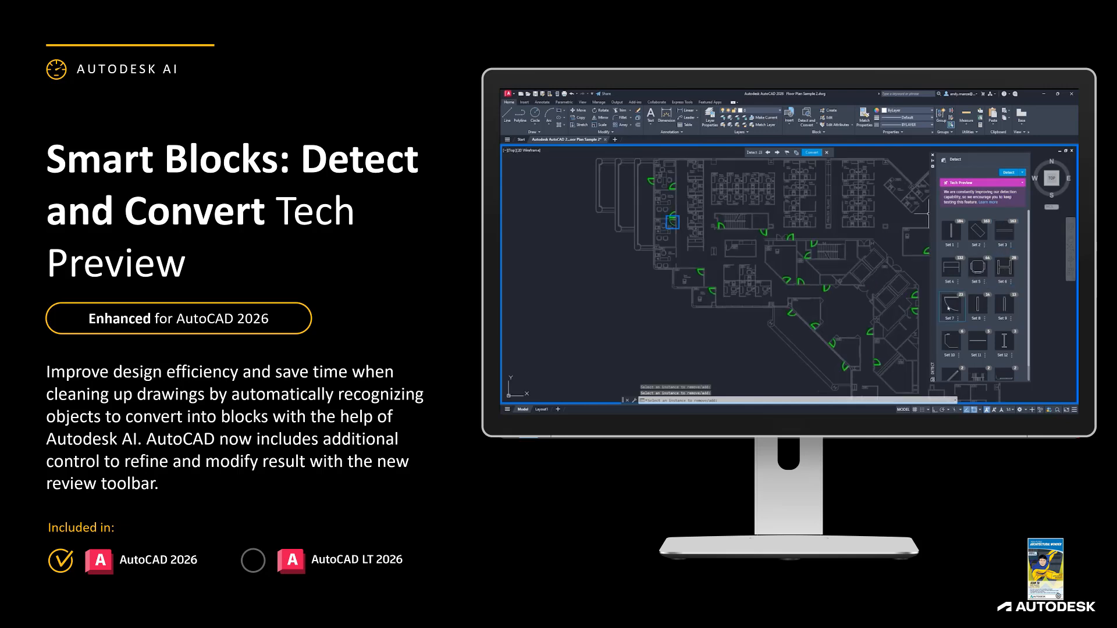
{"action": "left_click", "coordinate": [796, 154]}
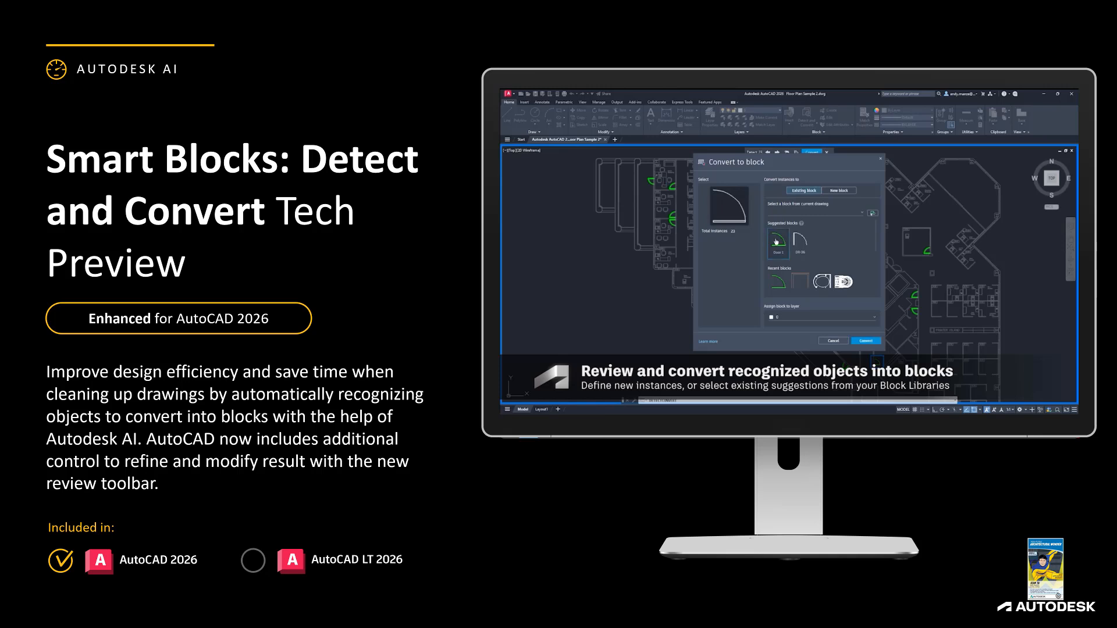
{"action": "left_click", "coordinate": [871, 213]}
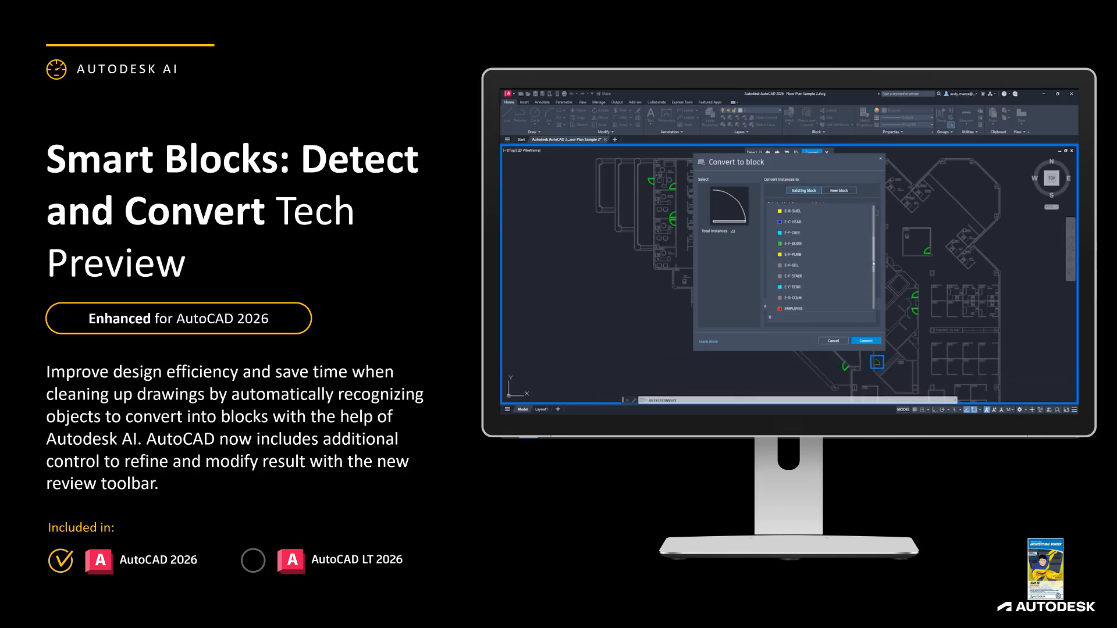
{"action": "left_click", "coordinate": [804, 189]}
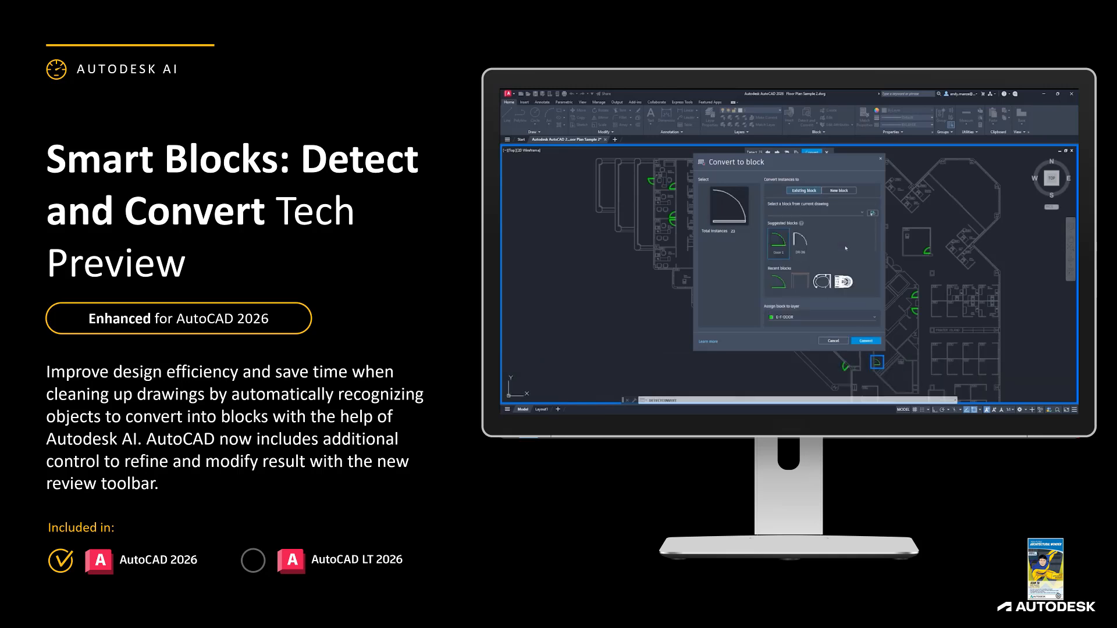
{"action": "left_click", "coordinate": [865, 341]}
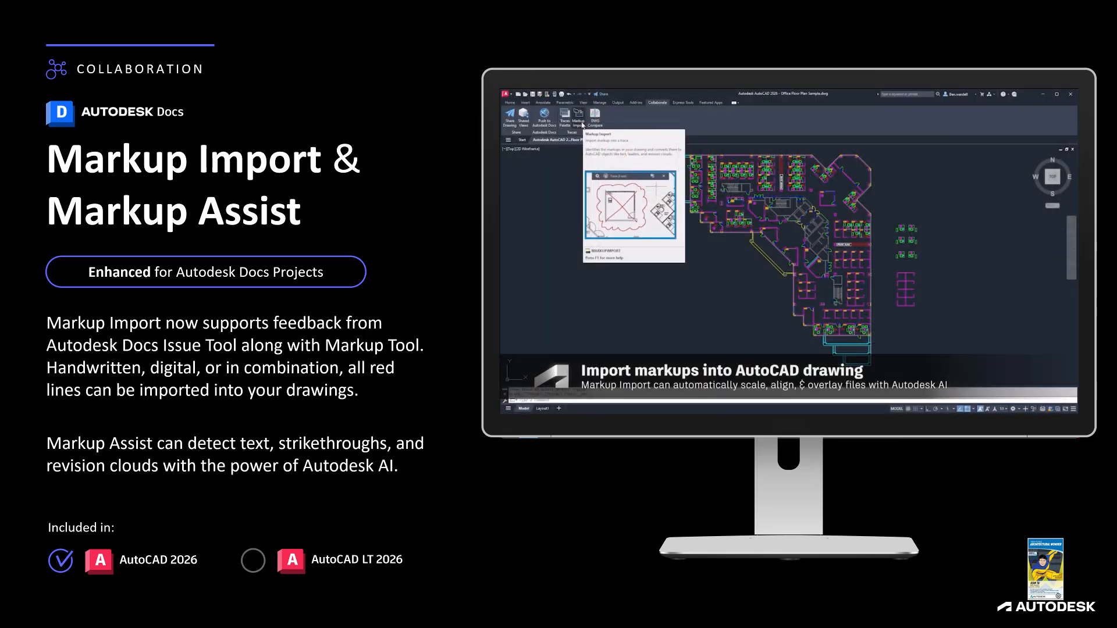
Show drawing A-01 on its floor plan layout for the connected support files demo
{"action": "left_click", "coordinate": [579, 117]}
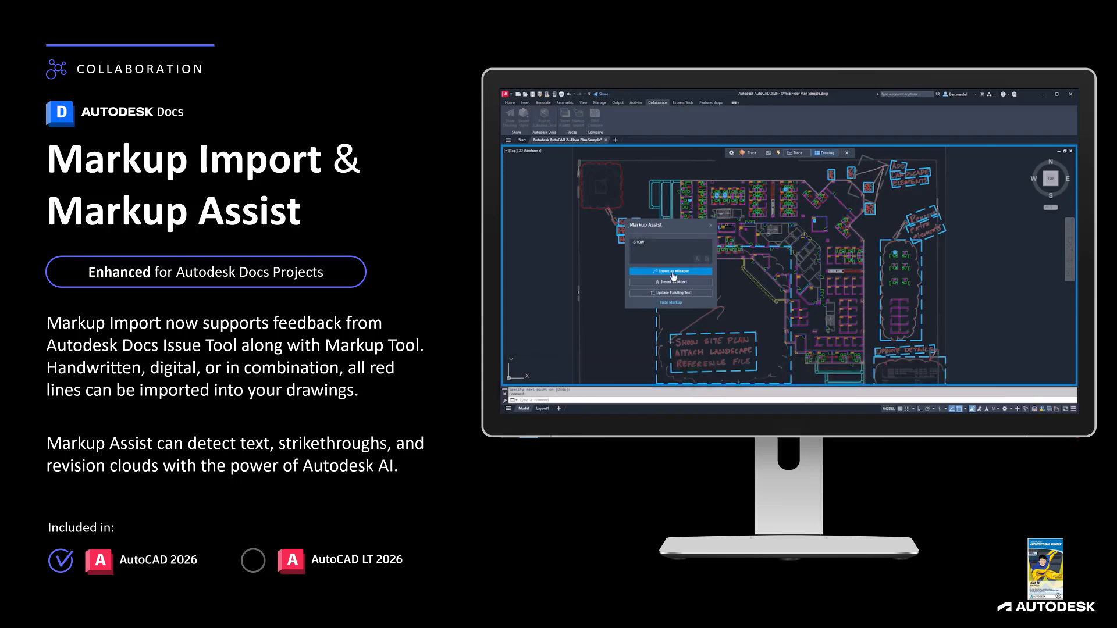
{"action": "left_click", "coordinate": [668, 271]}
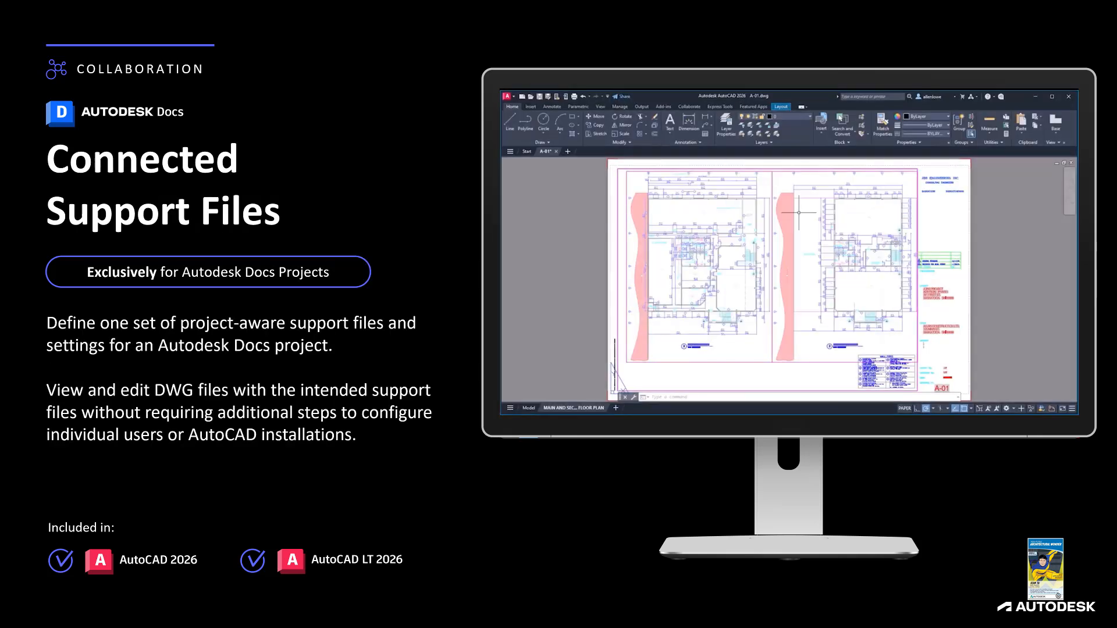
Via OP, run Begin setup and Setup Project, then browse the autodesk.support folder with Fonts, Plot Styles and Templates
{"action": "type", "text": "OP"}
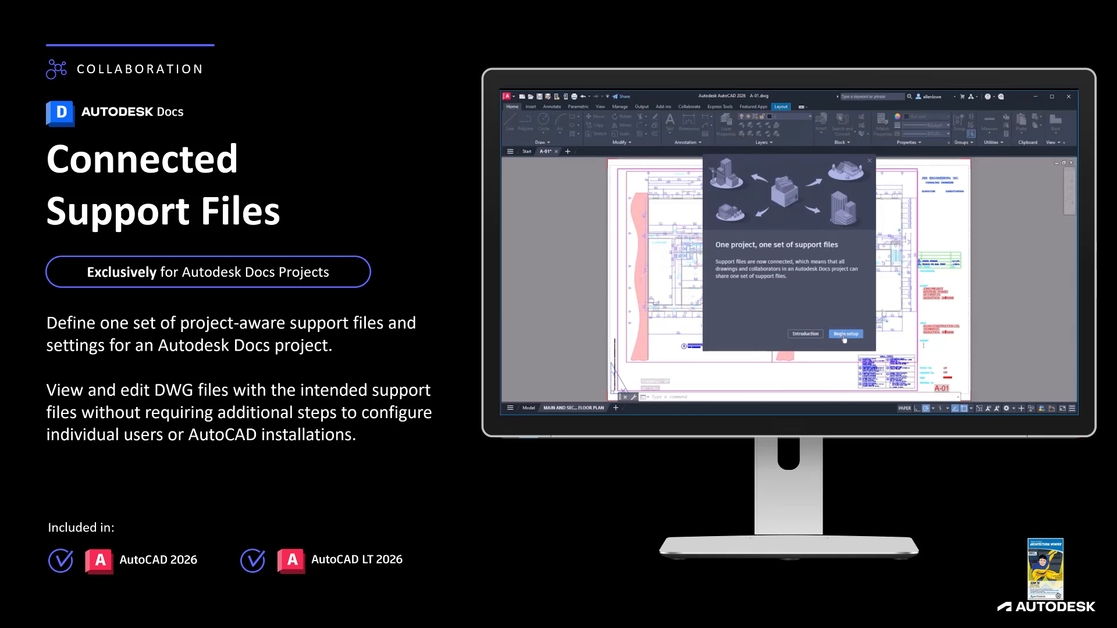
{"action": "left_click", "coordinate": [845, 334]}
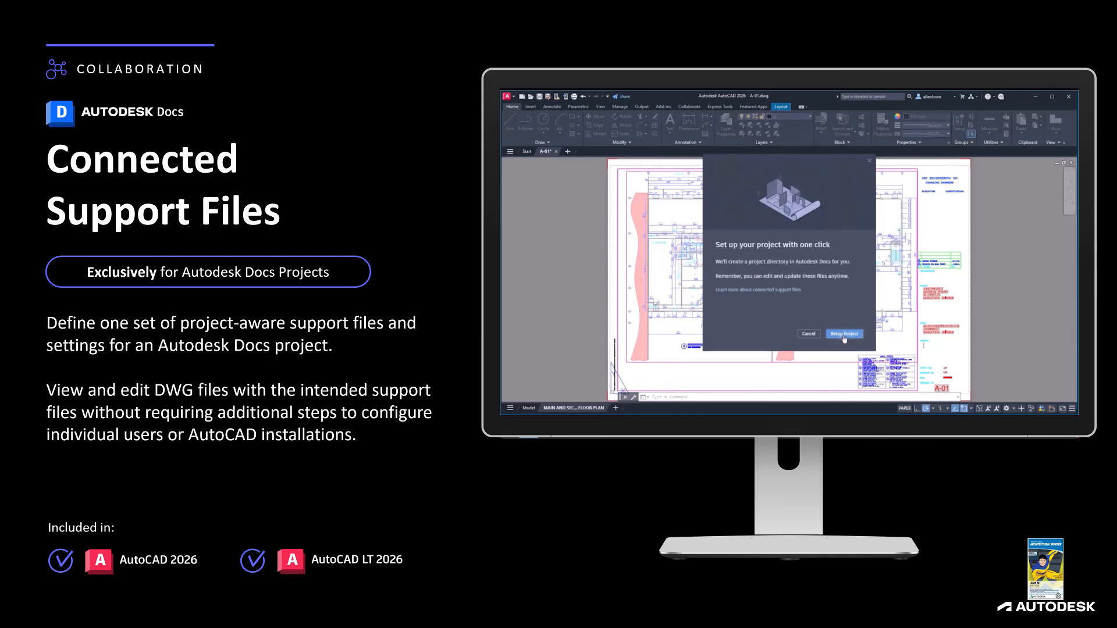
{"action": "left_click", "coordinate": [844, 334]}
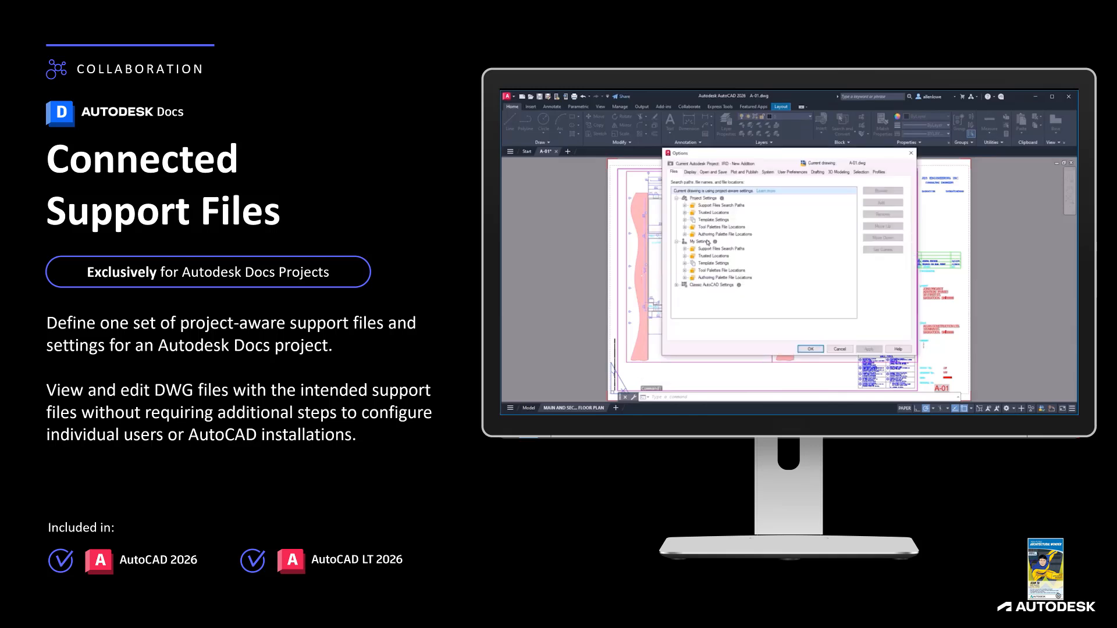
{"action": "left_click", "coordinate": [719, 205]}
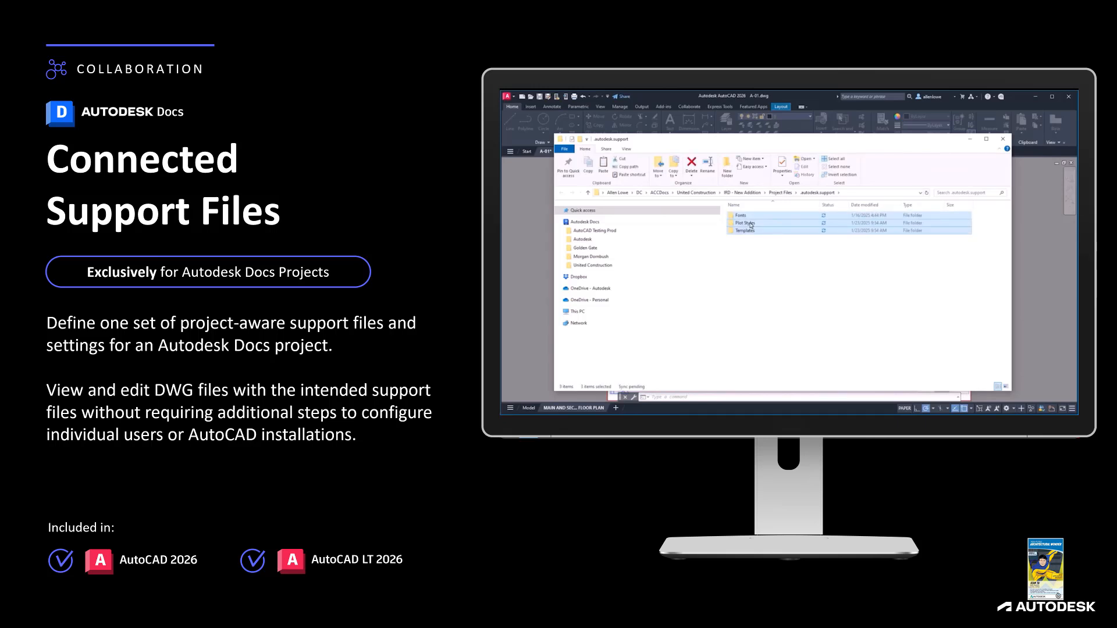
{"action": "left_click", "coordinate": [1003, 140]}
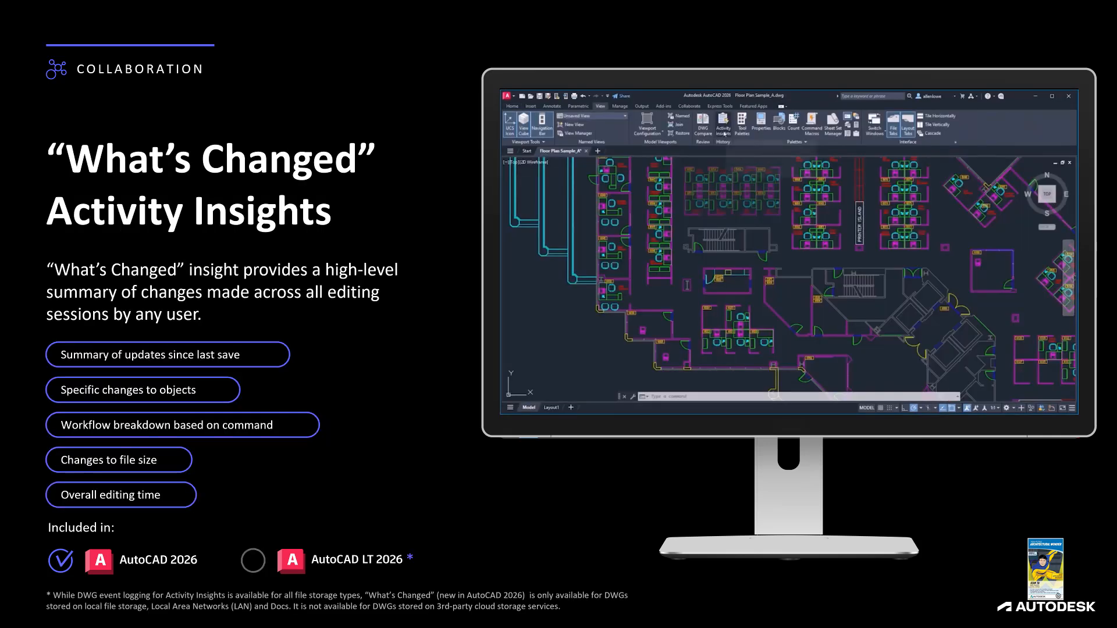
Show Activity Insights from the View ribbon and expand the Saved entry's What's Changed details, then move to AutoLISP
{"action": "left_click", "coordinate": [723, 126]}
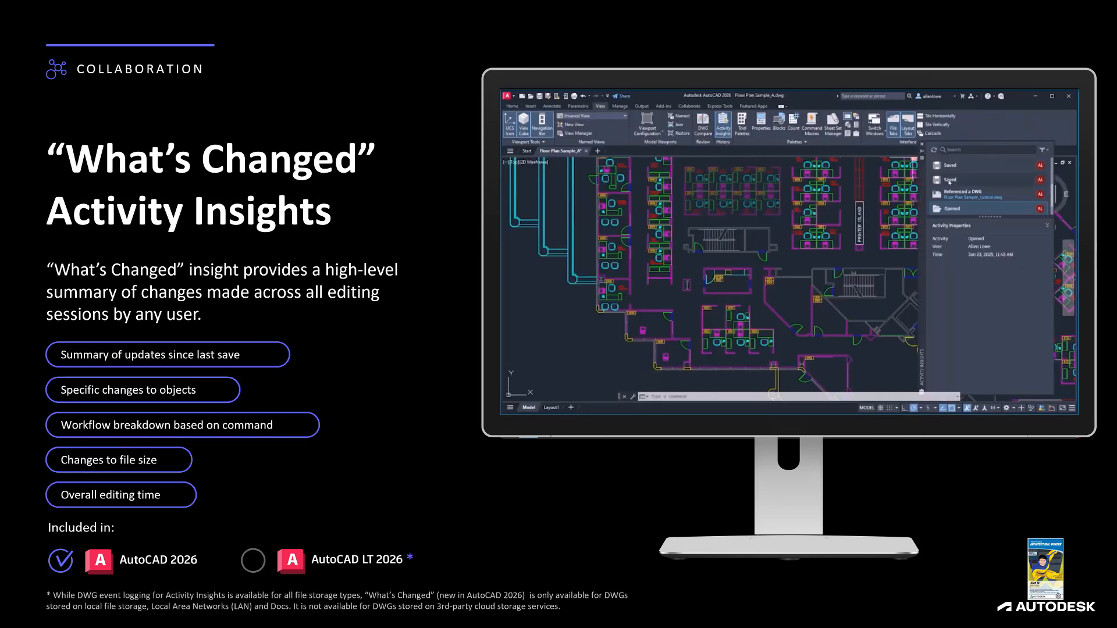
{"action": "left_click", "coordinate": [950, 179]}
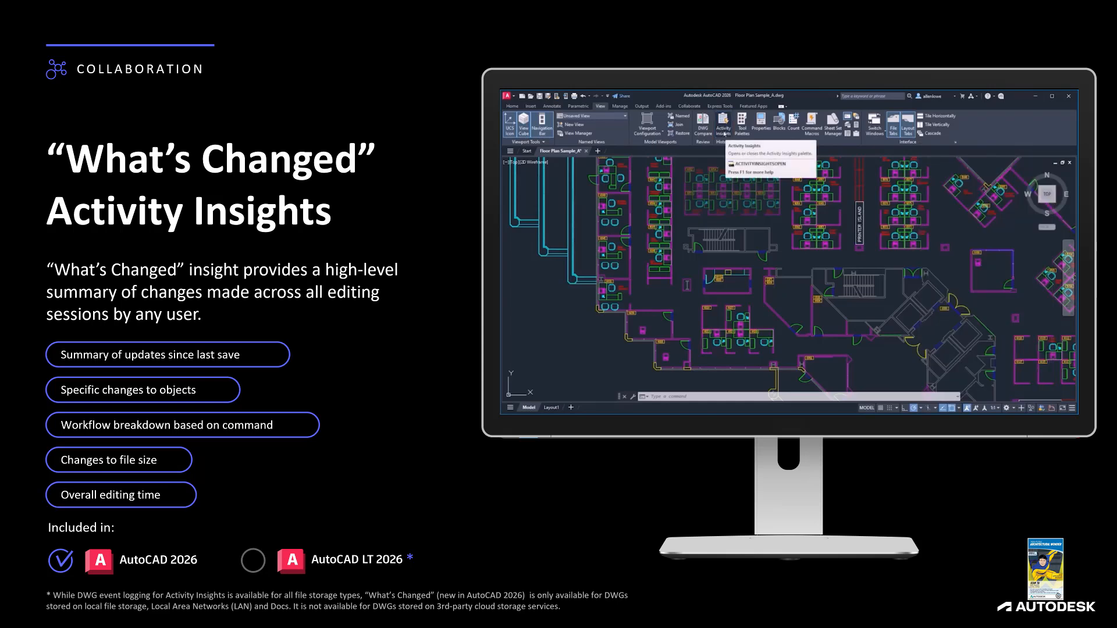
{"action": "left_click", "coordinate": [723, 123]}
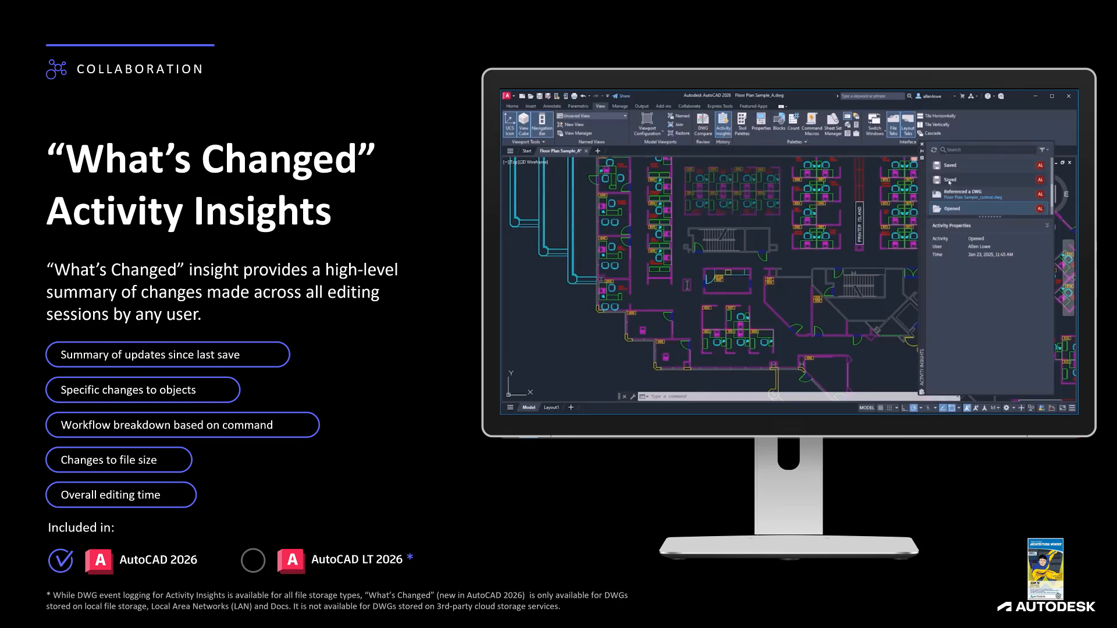
{"action": "left_click", "coordinate": [949, 180]}
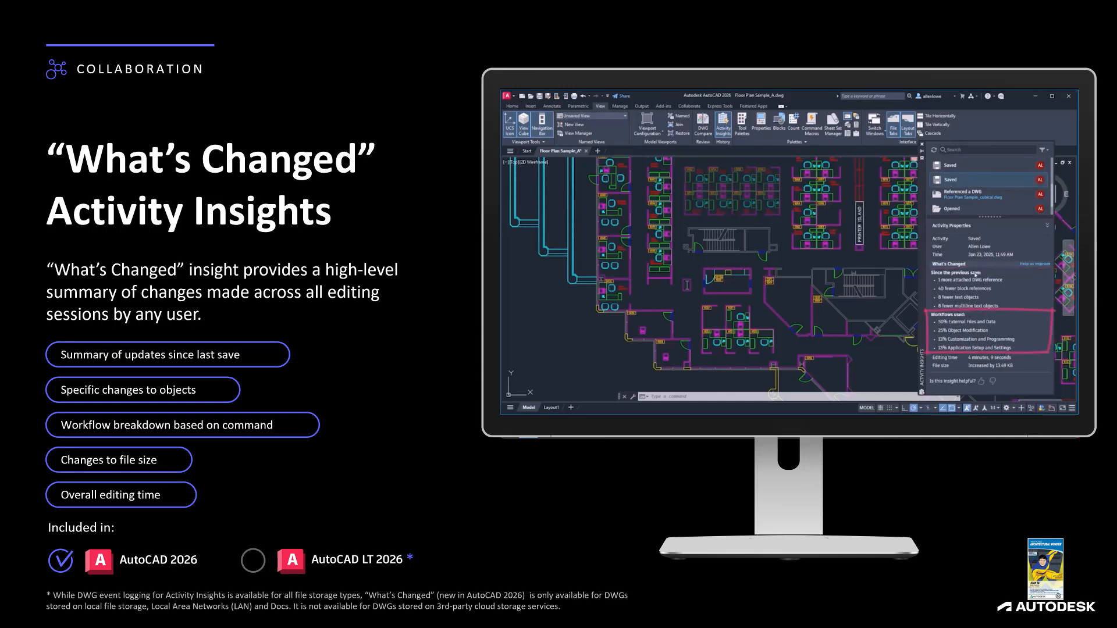
{"action": "key", "text": "Right"}
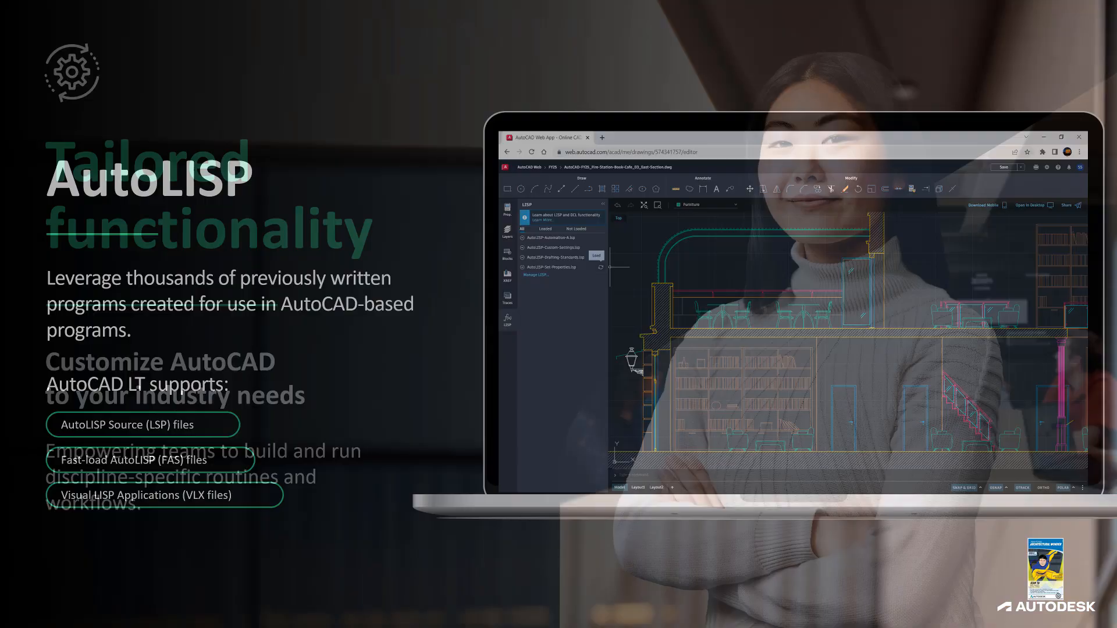